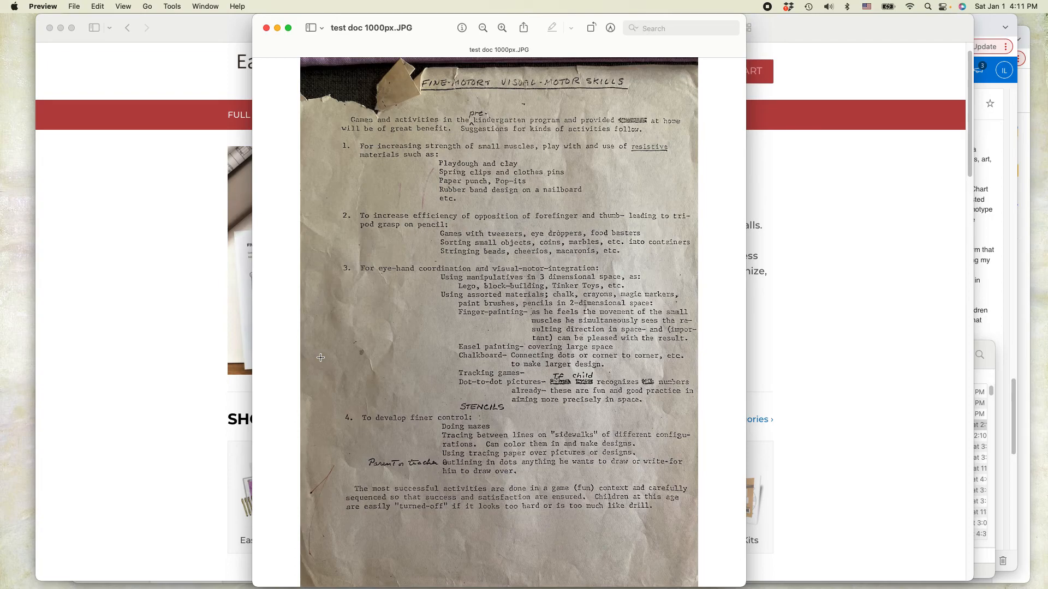
pyautogui.moveTo(360, 337)
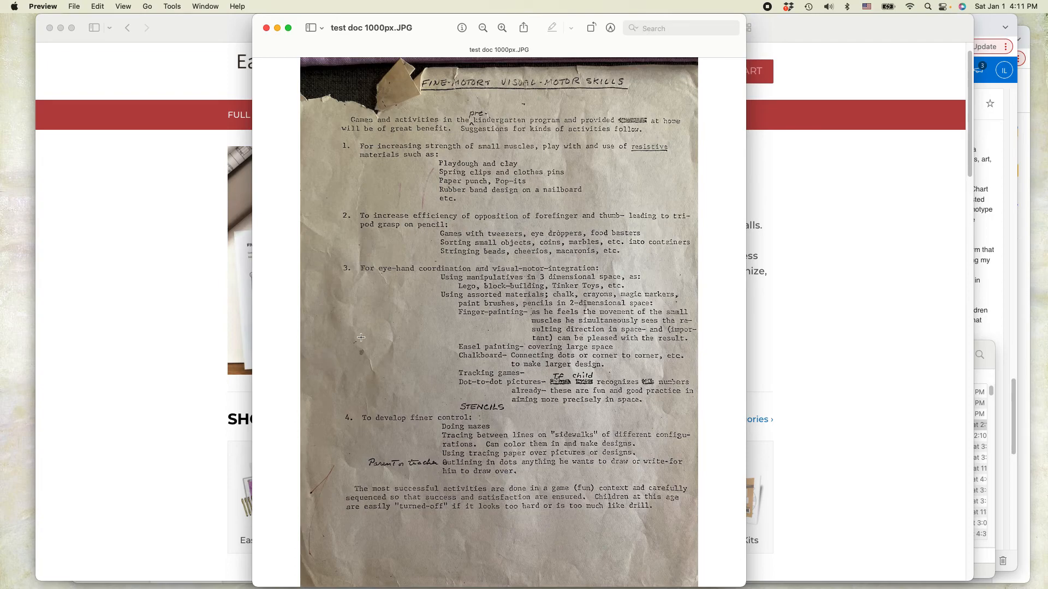
pyautogui.moveTo(417, 366)
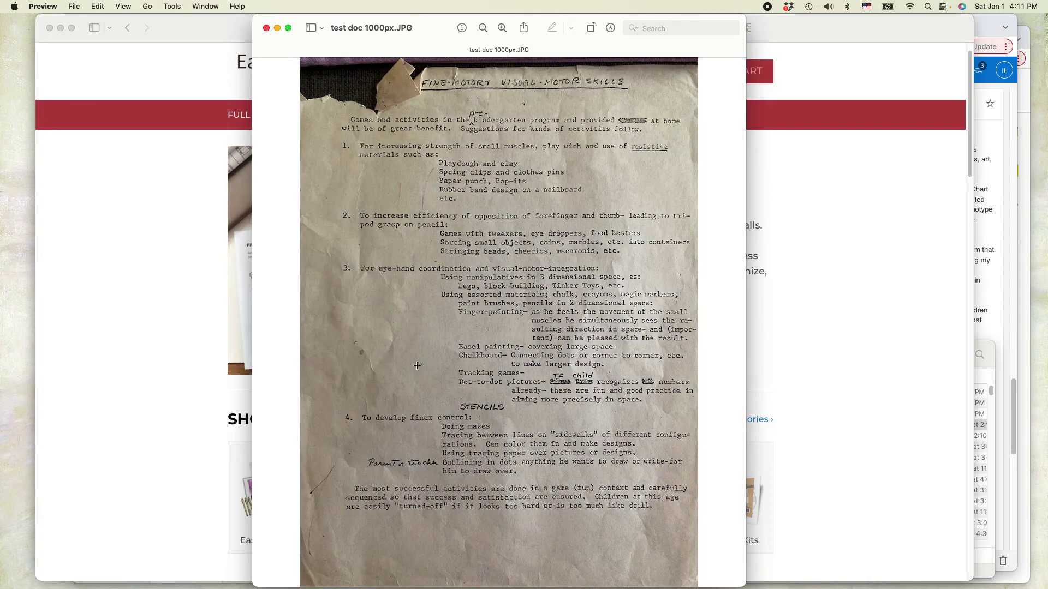
# Switch to the Drive folder and preview the test doc 1000px.JPG photo.
pyautogui.press('Cmd+Tab')
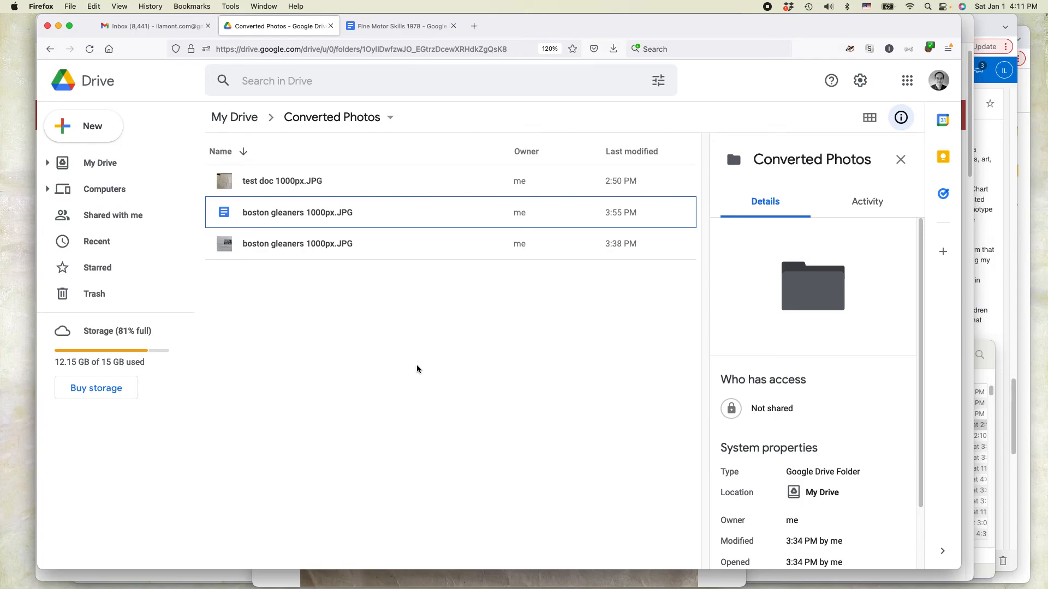
pyautogui.moveTo(422, 366)
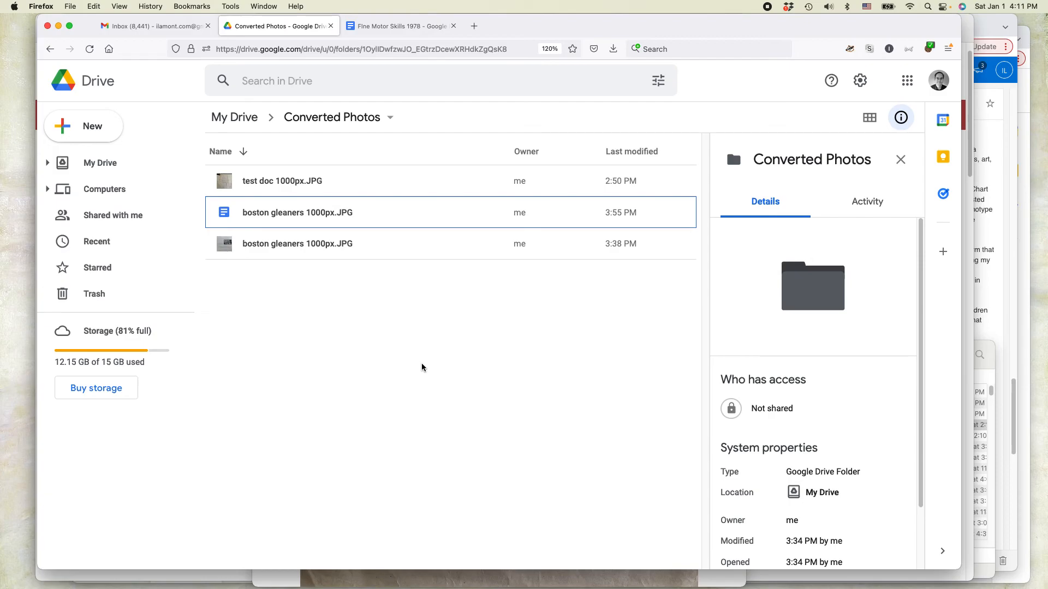
pyautogui.moveTo(475, 398)
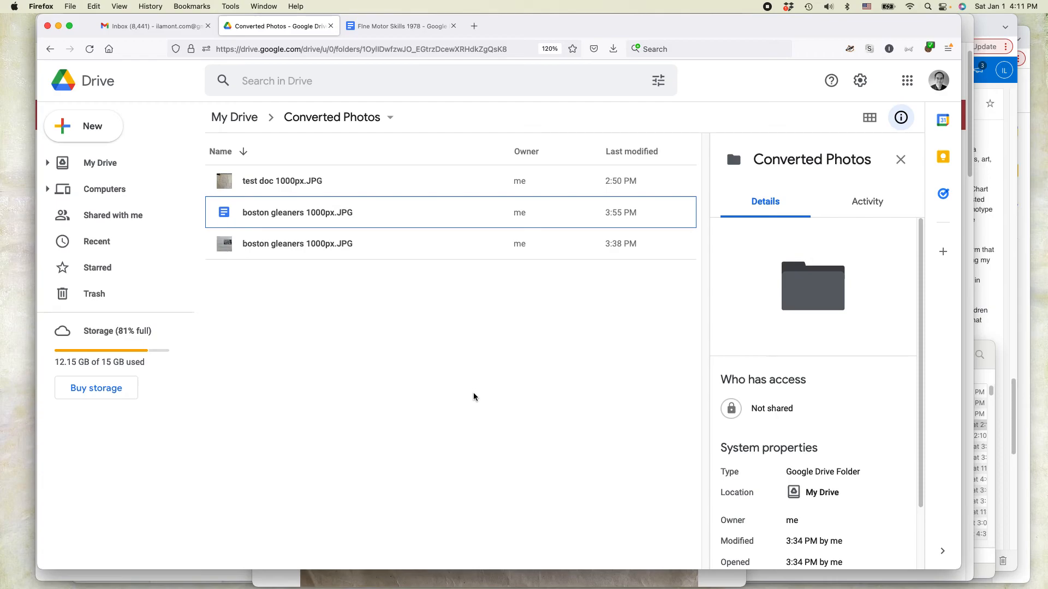
pyautogui.moveTo(447, 383)
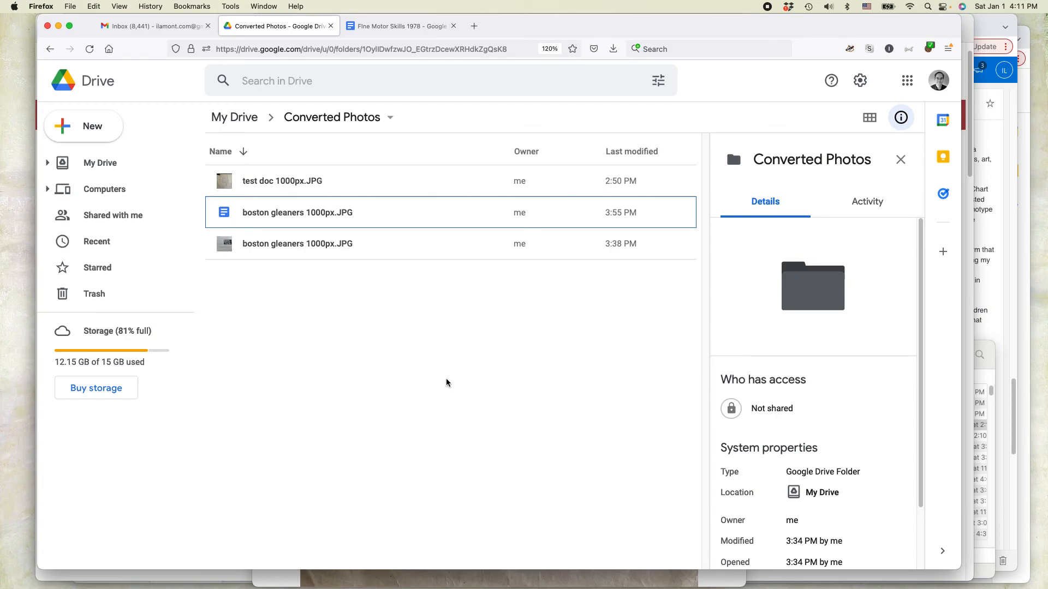
pyautogui.click(280, 177)
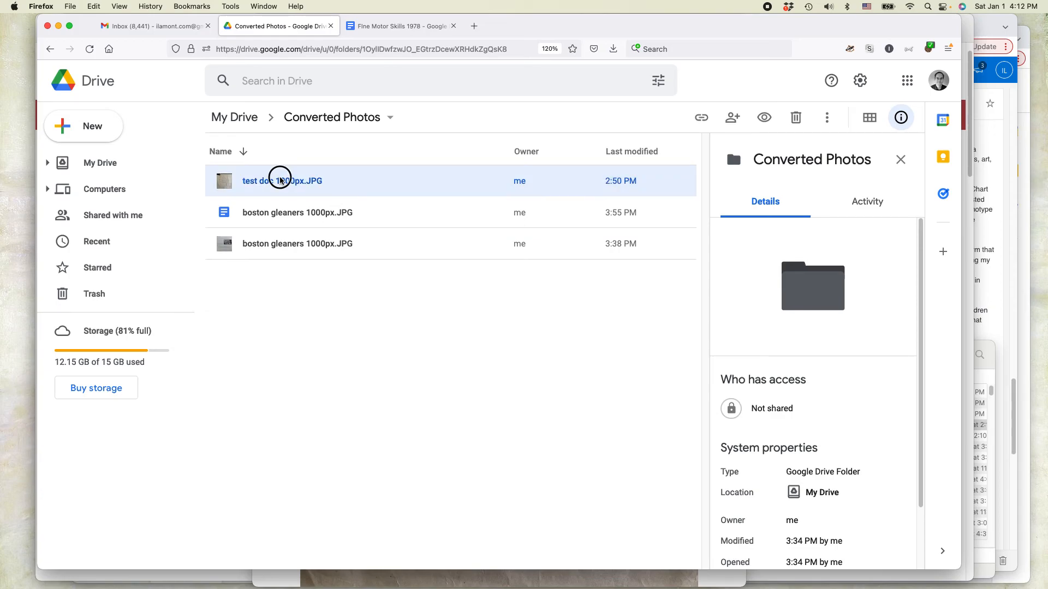
pyautogui.doubleClick(279, 181)
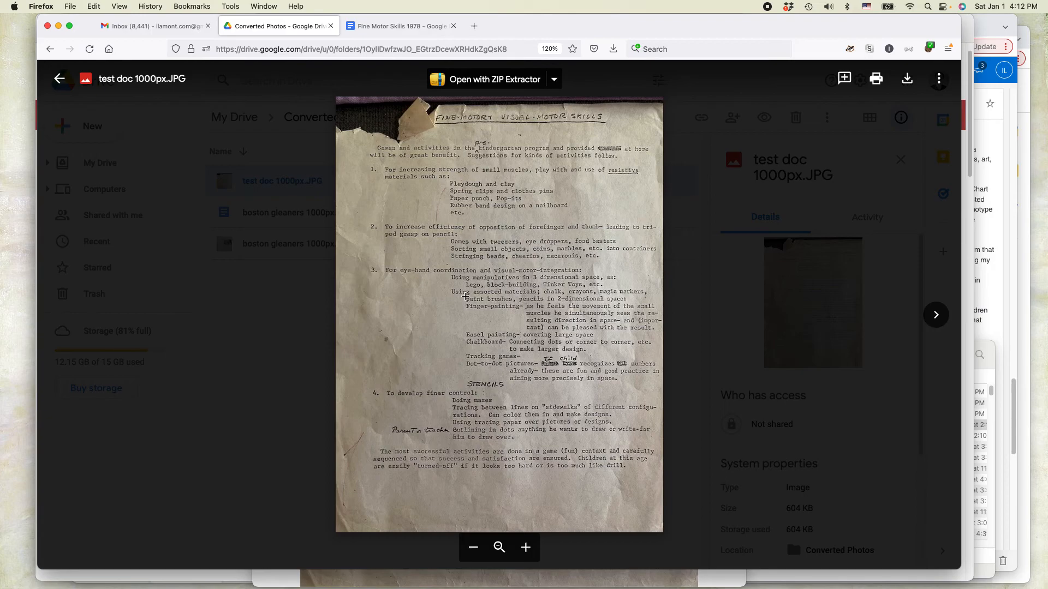
pyautogui.moveTo(59, 79)
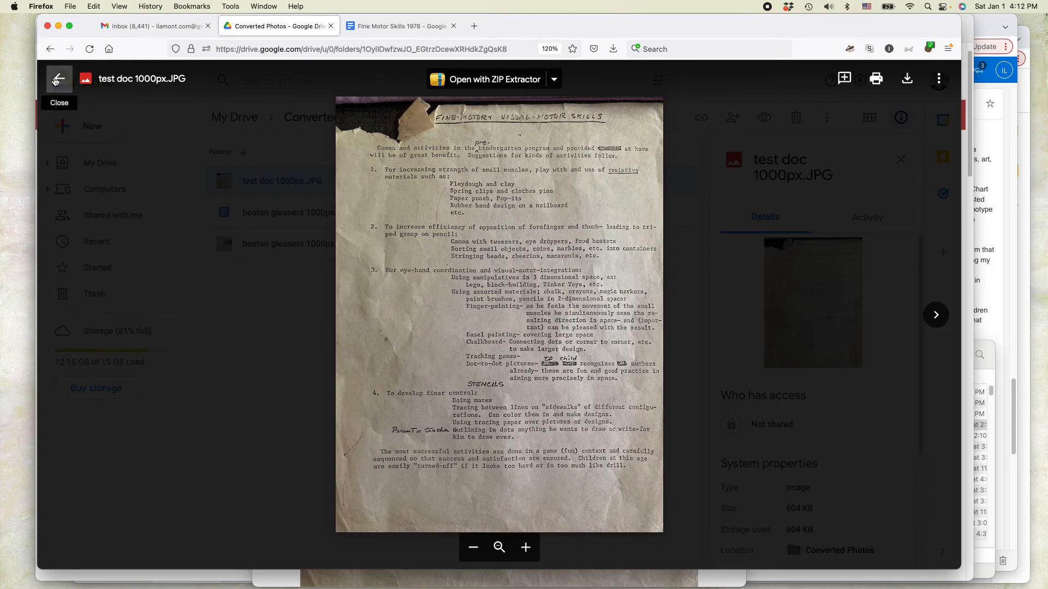
pyautogui.click(59, 79)
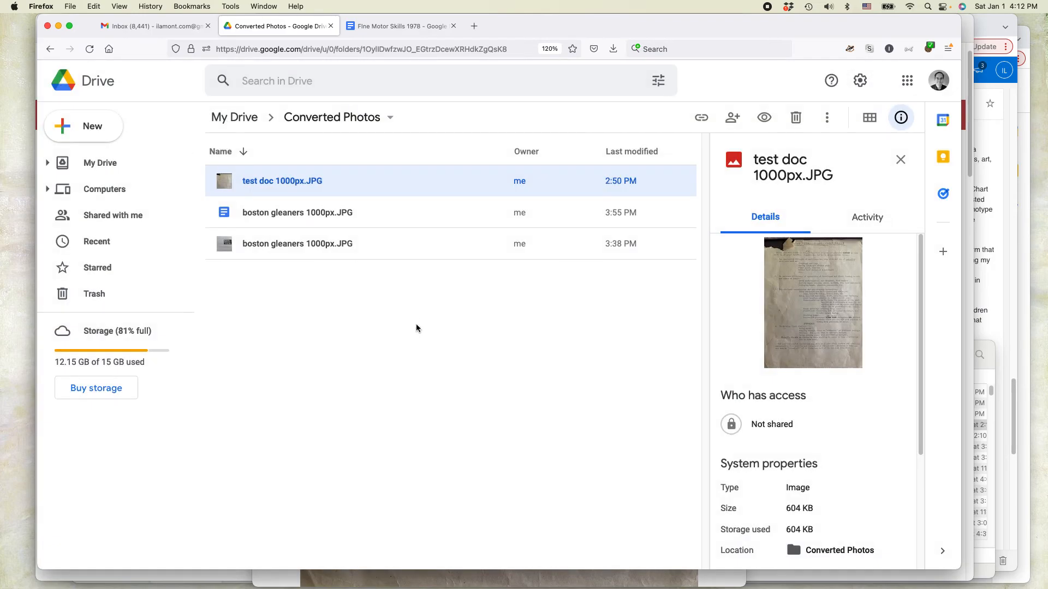
pyautogui.moveTo(433, 333)
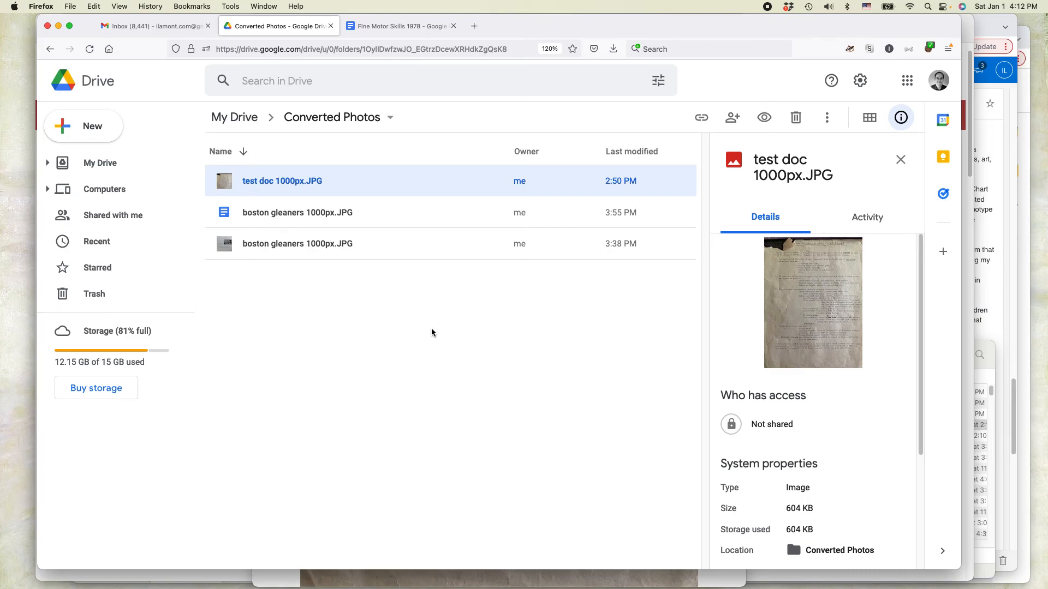
pyautogui.moveTo(384, 180)
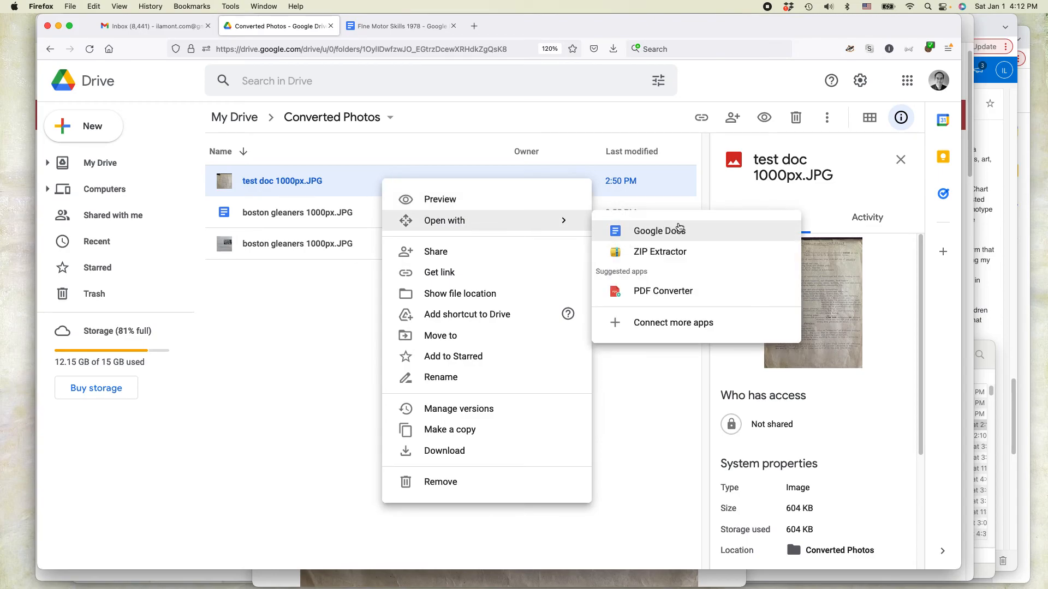
pyautogui.moveTo(732, 231)
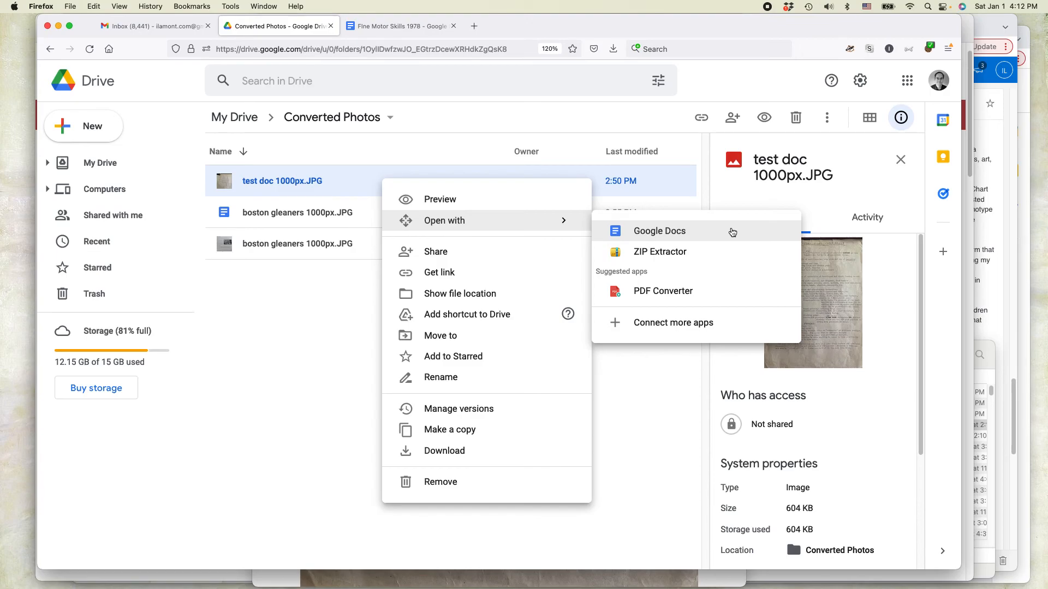
pyautogui.moveTo(714, 237)
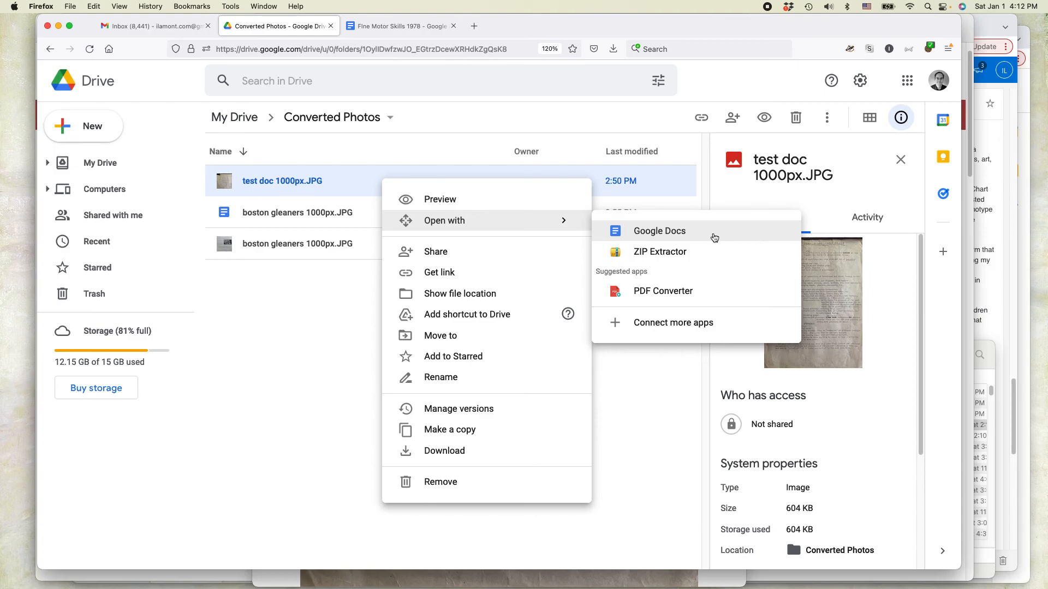
pyautogui.moveTo(711, 239)
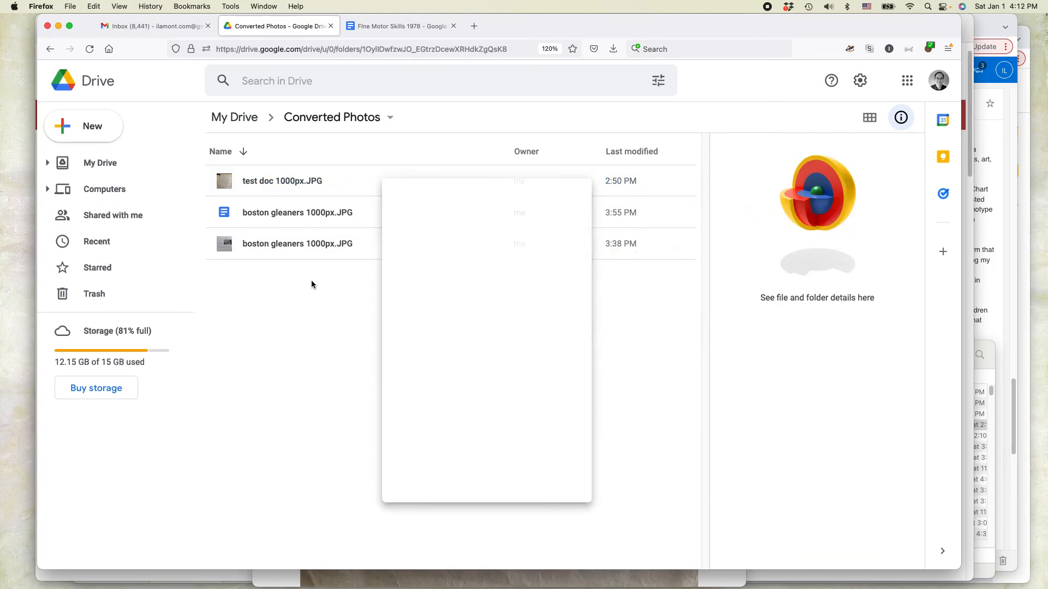
# Open test doc 1000px.JPG with Google Docs from its right-click Open with menu.
pyautogui.rightClick(283, 180)
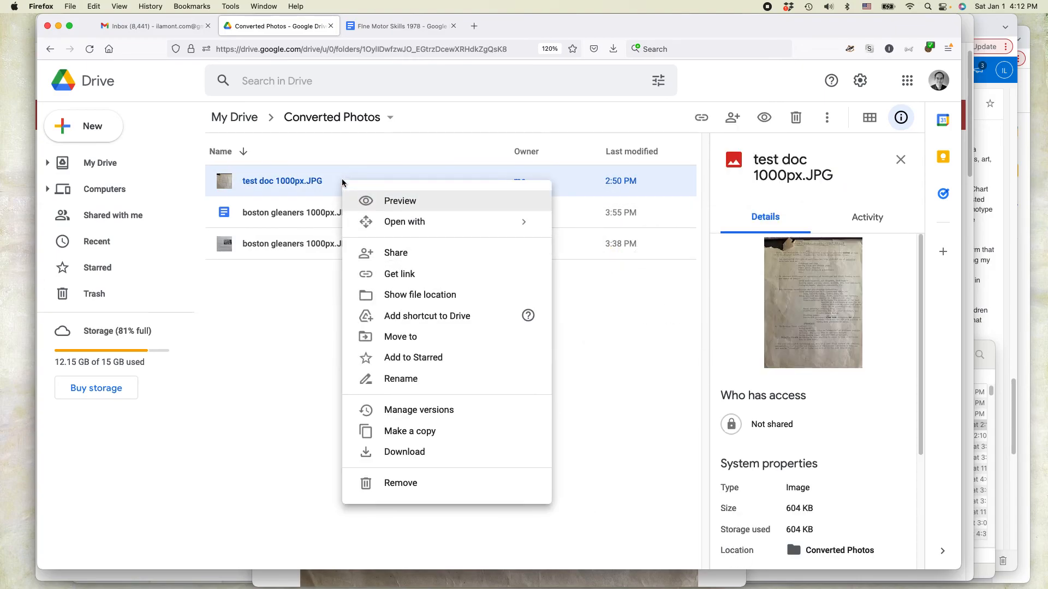
pyautogui.click(404, 222)
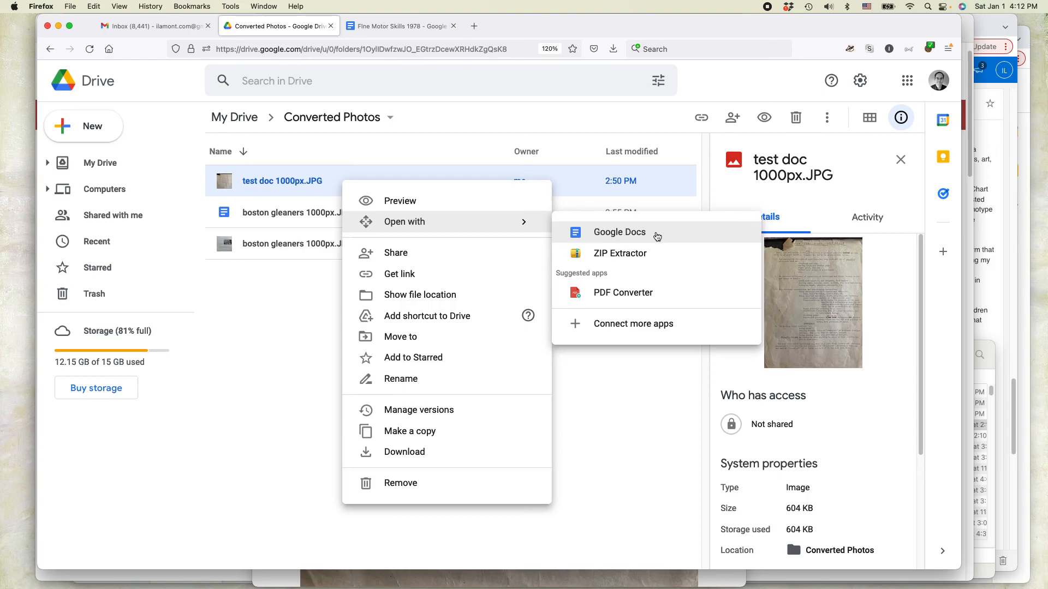
pyautogui.click(618, 231)
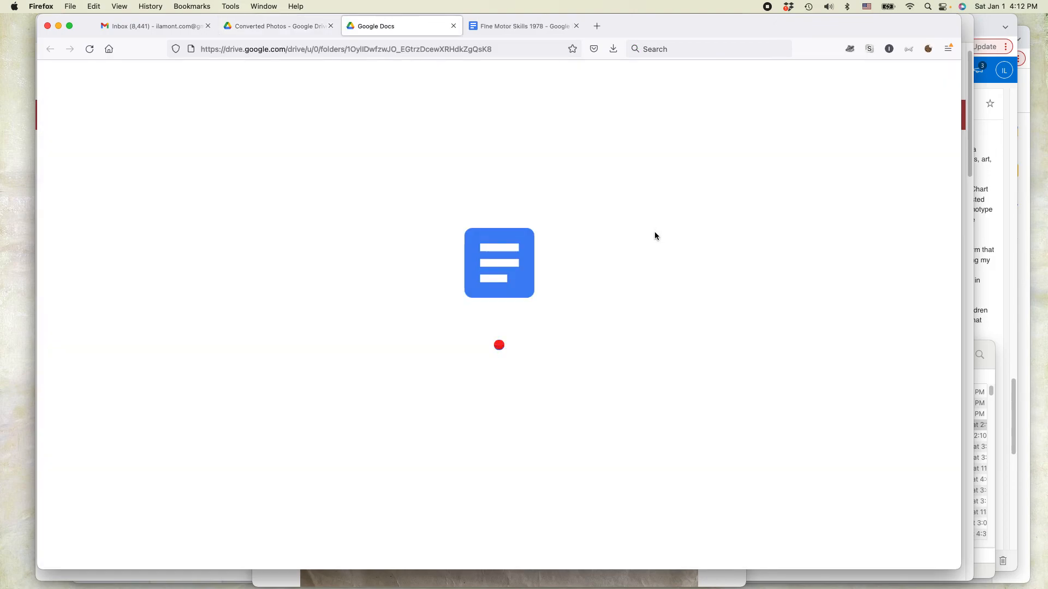
# Switch to the new Docs tab and scroll below the photo to the recognized text.
pyautogui.click(576, 25)
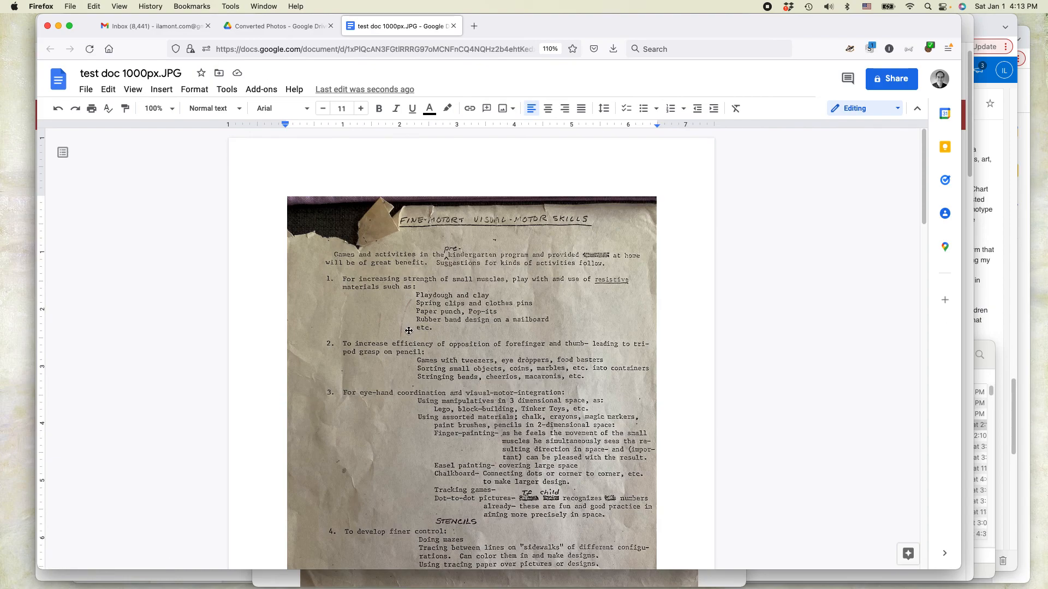
pyautogui.moveTo(406, 331)
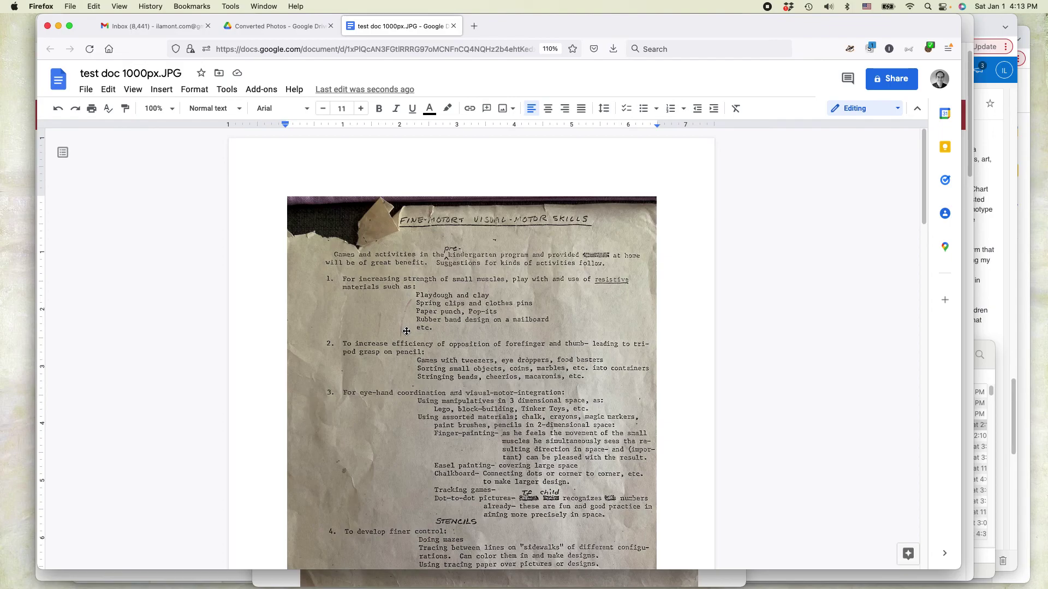
pyautogui.moveTo(468, 332)
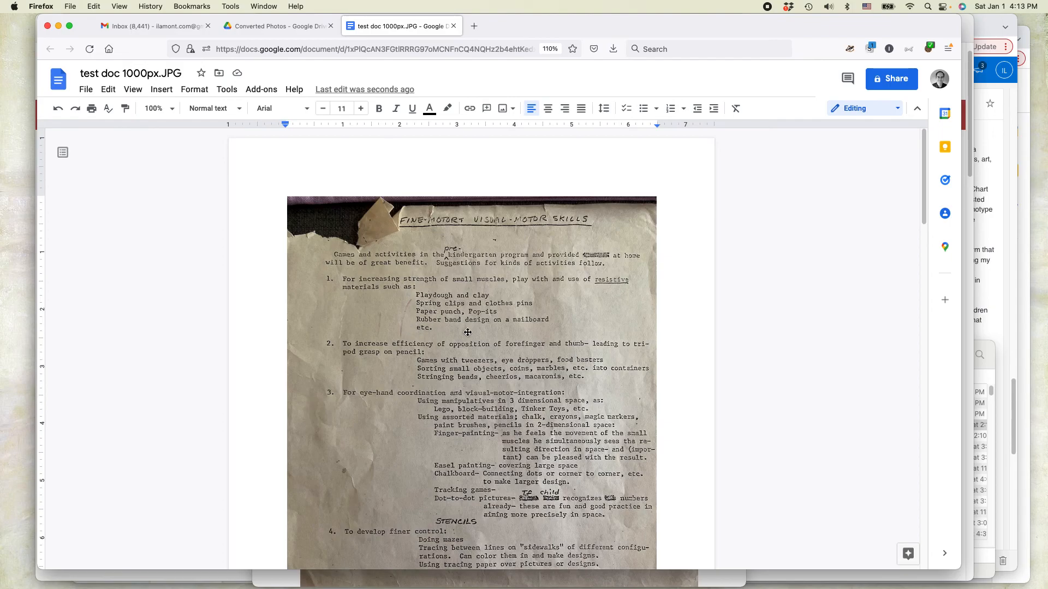
pyautogui.scroll(-3)
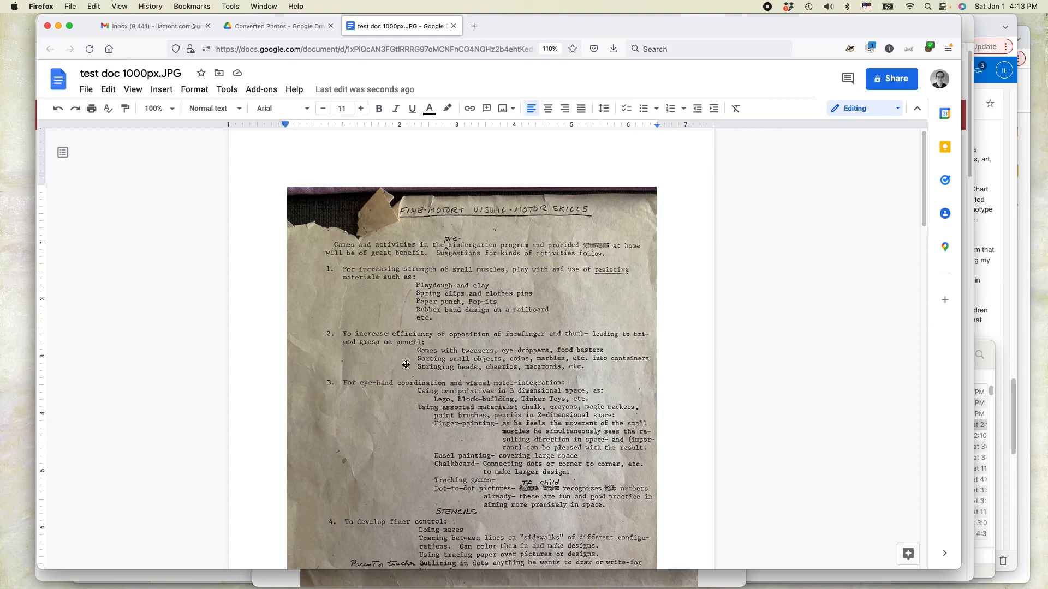
pyautogui.moveTo(446, 347)
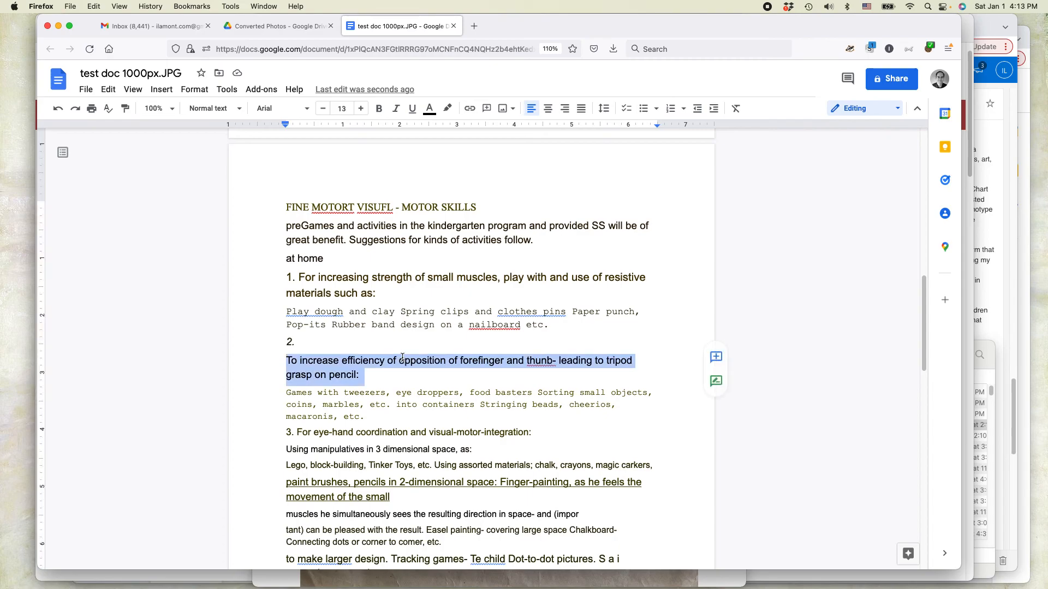
# Delete a stray item, then download the document as Microsoft Word (.docx).
pyautogui.press('Delete')
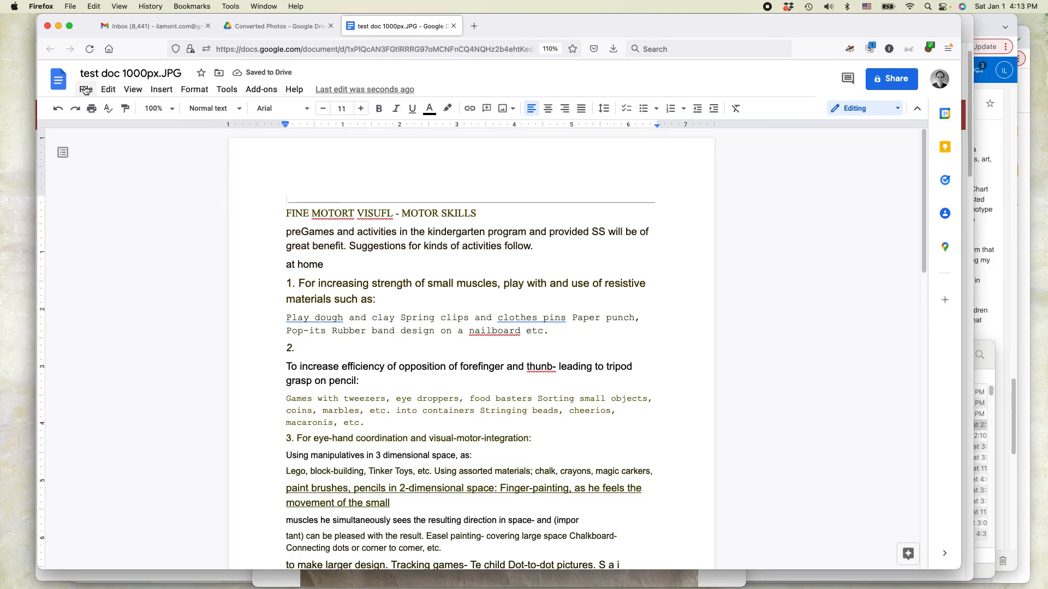
pyautogui.click(86, 90)
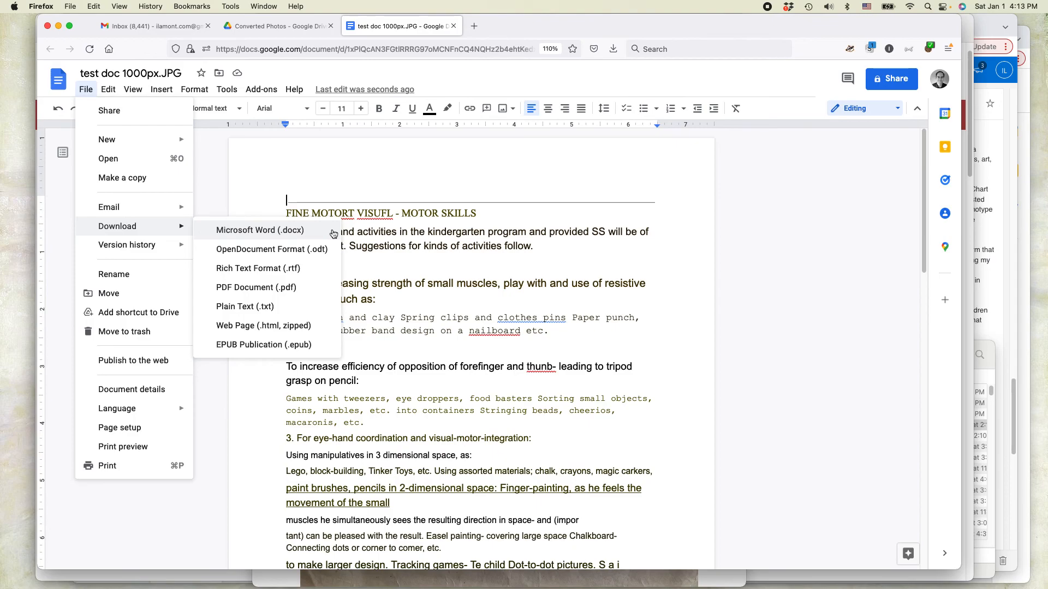
pyautogui.moveTo(333, 234)
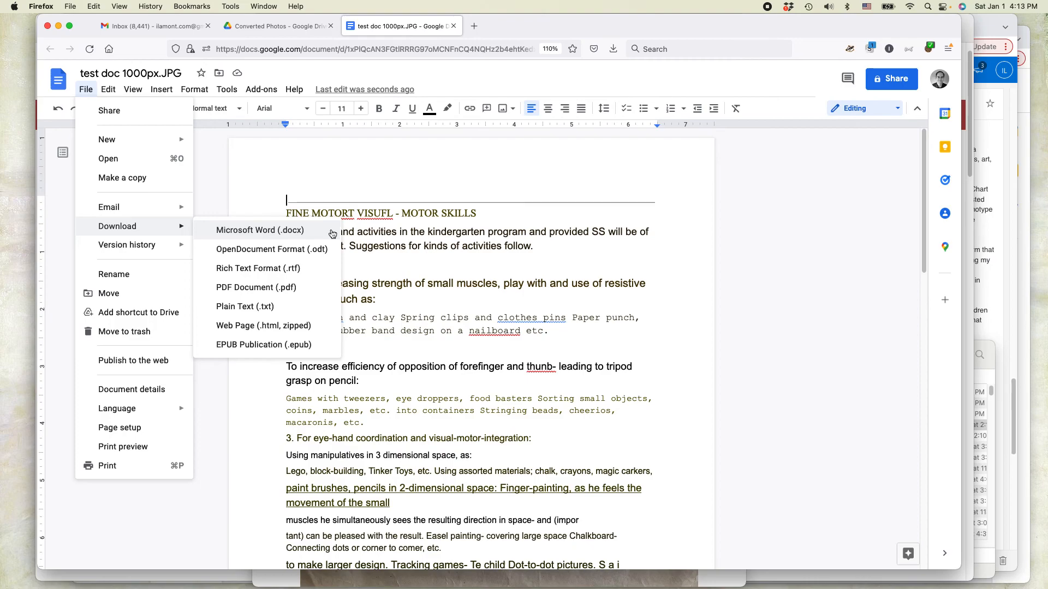
pyautogui.click(260, 230)
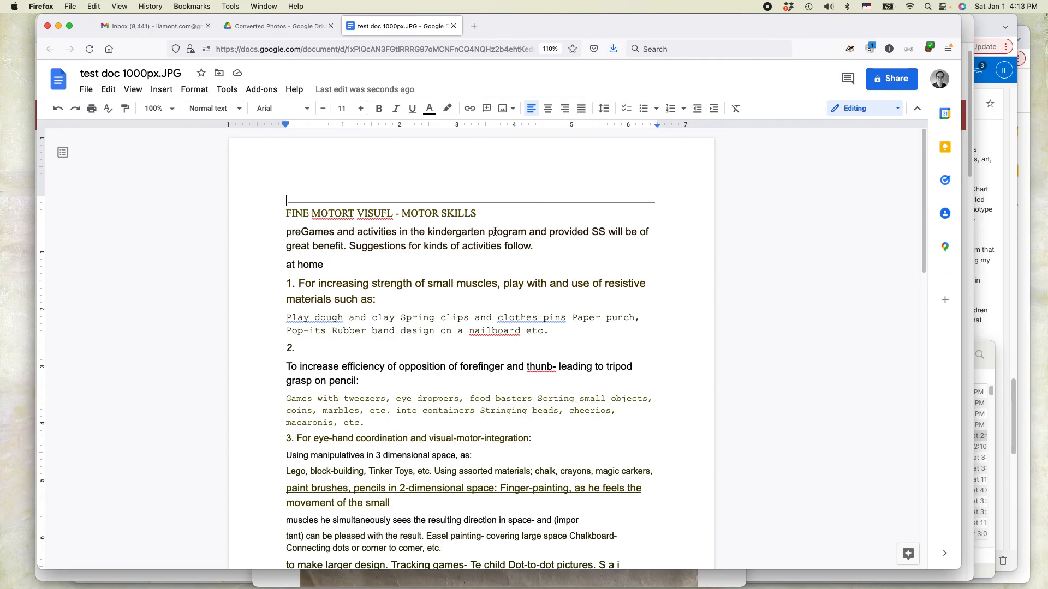
# Show Firefox's recent downloads list containing test doc 1000px.JPG.docx.
pyautogui.click(613, 48)
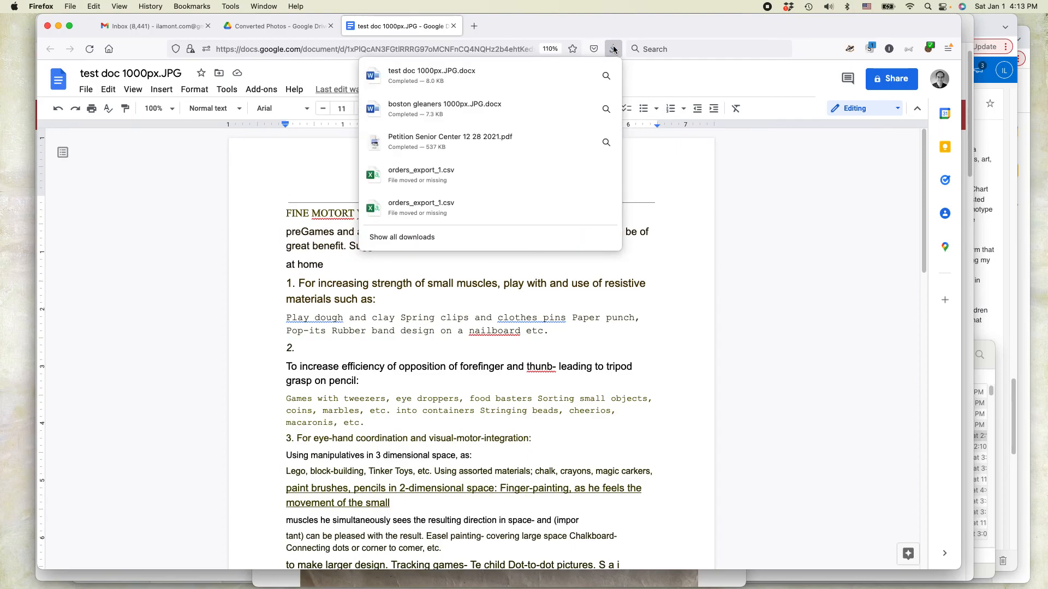
pyautogui.moveTo(439, 80)
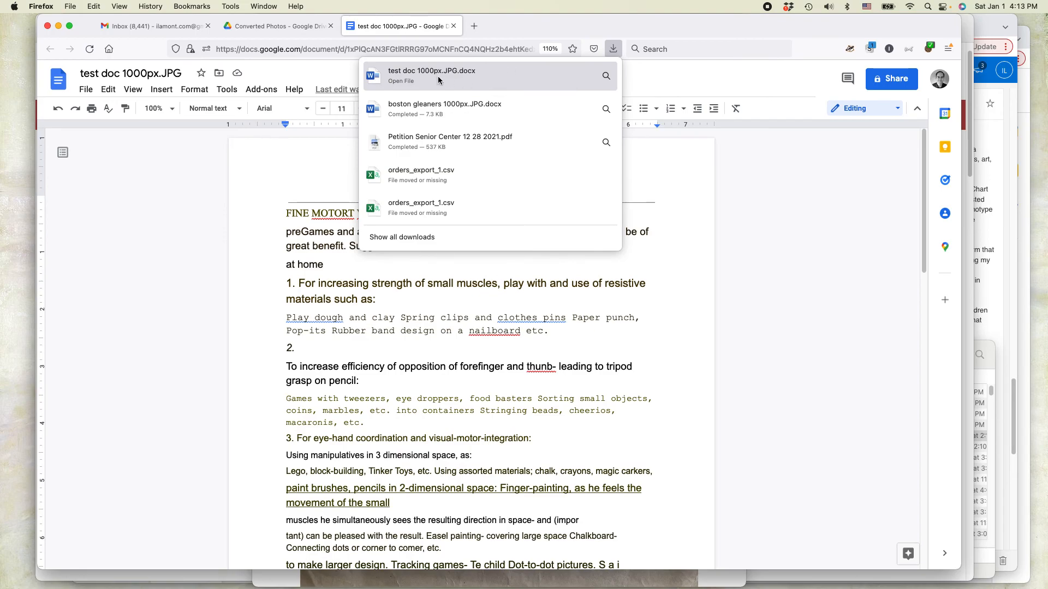
pyautogui.moveTo(472, 78)
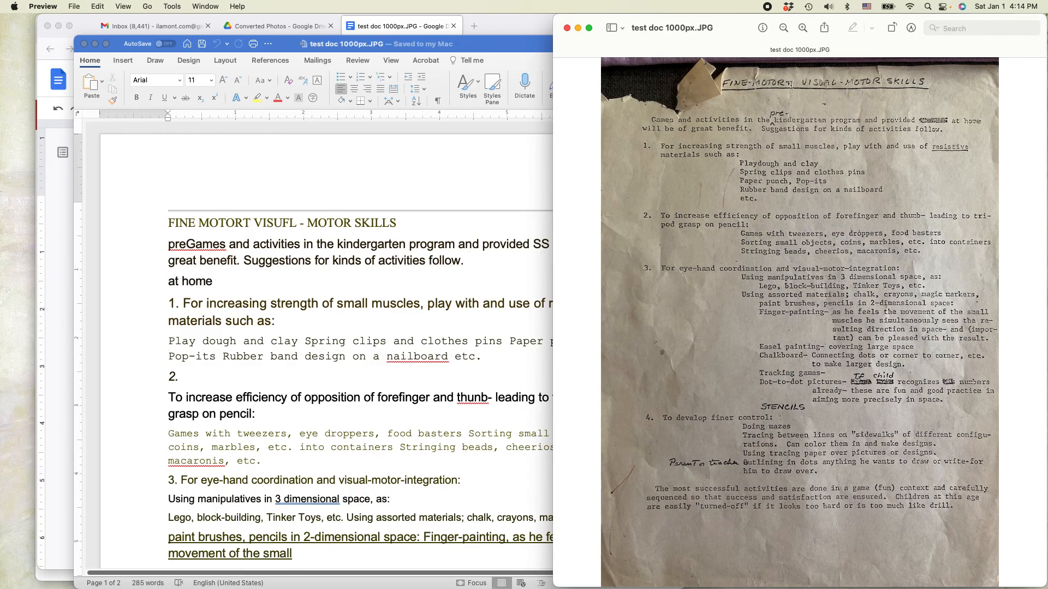
pyautogui.moveTo(887, 86)
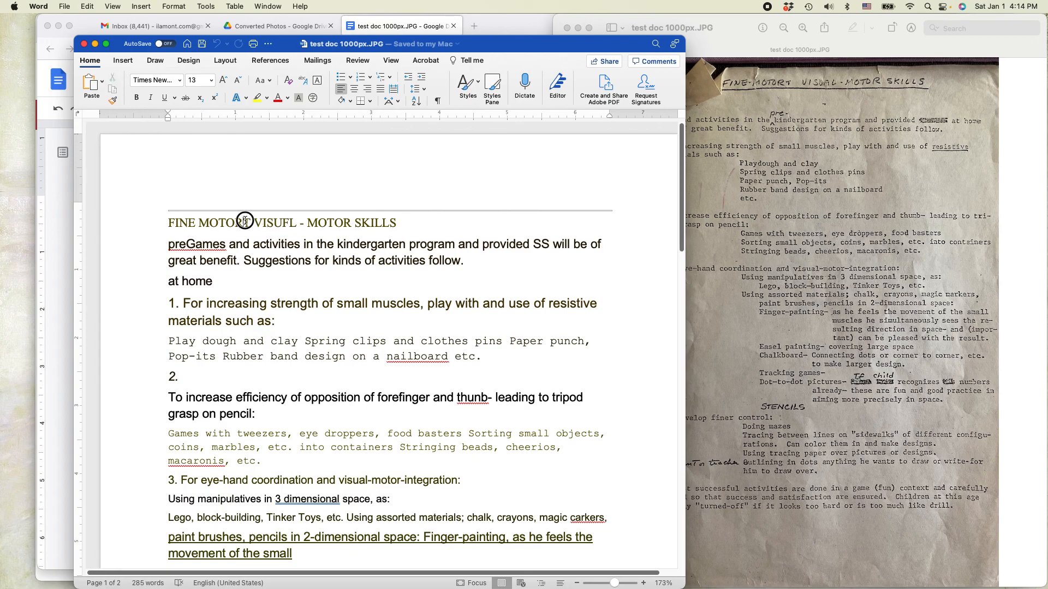
# Retitle to FINE MOTOR & VISUAL MOTOR SKILLS, remove 'pre', and set the lists to Arial 14.
pyautogui.click(245, 223)
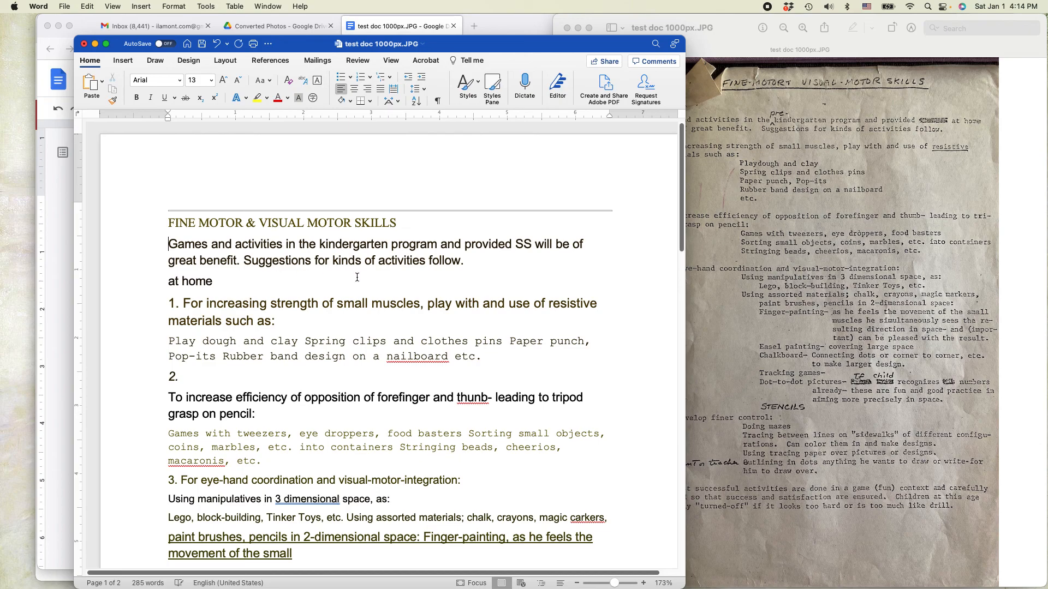
pyautogui.doubleClick(235, 303)
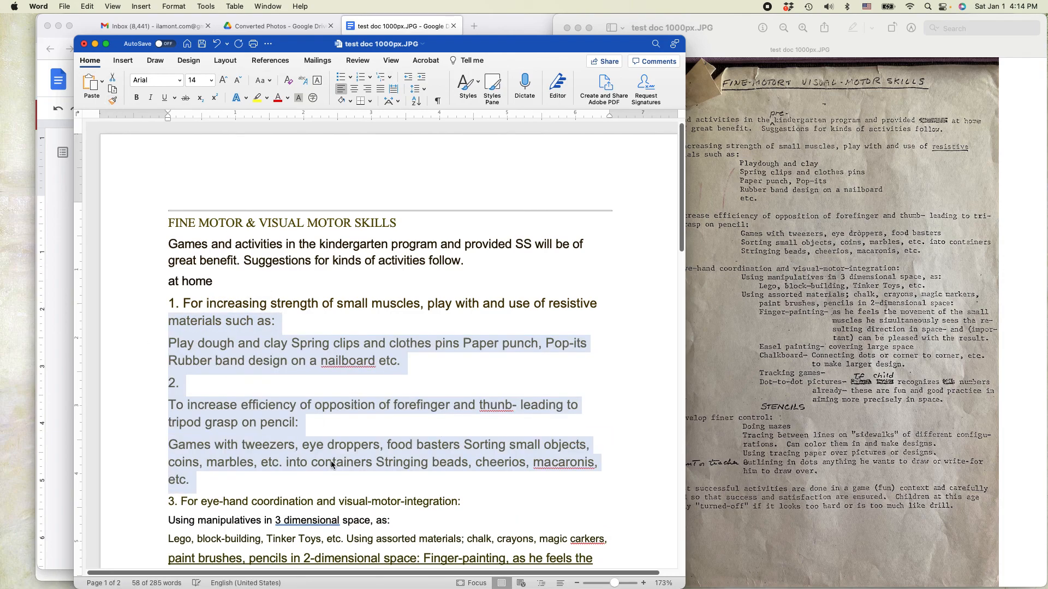
pyautogui.click(332, 462)
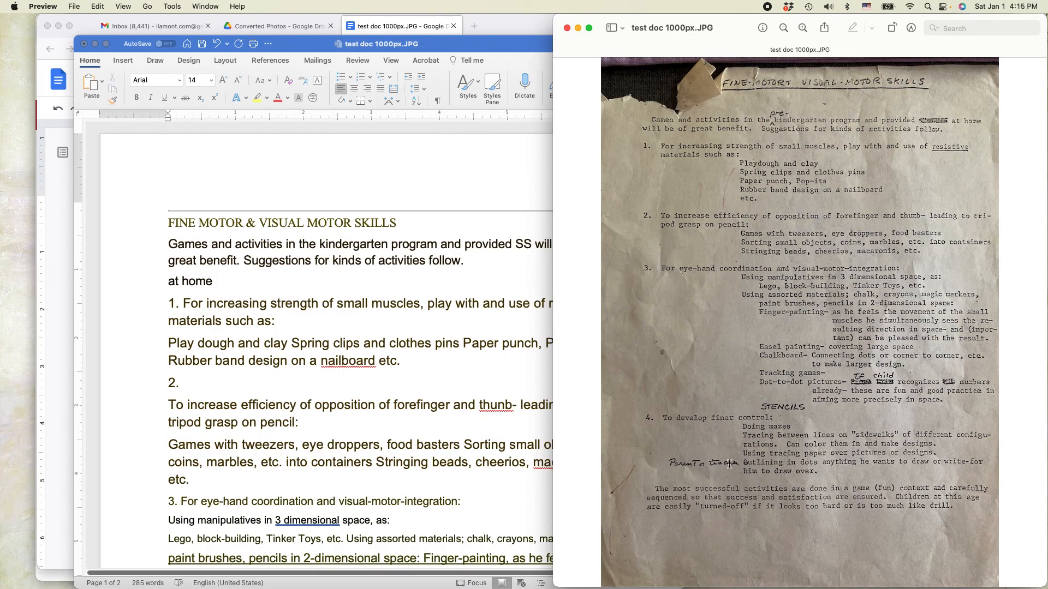
pyautogui.moveTo(488, 450)
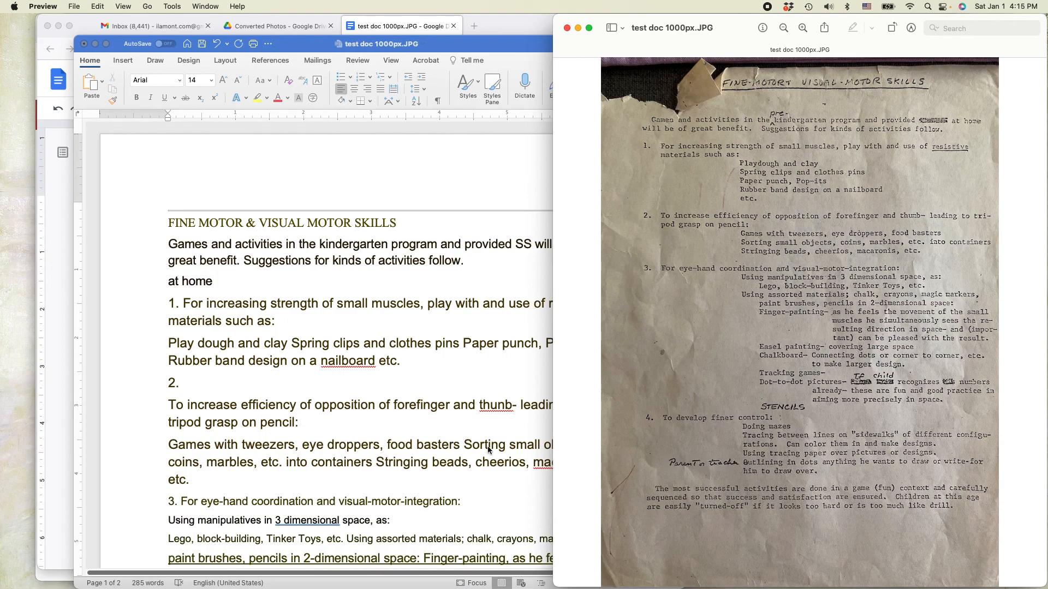